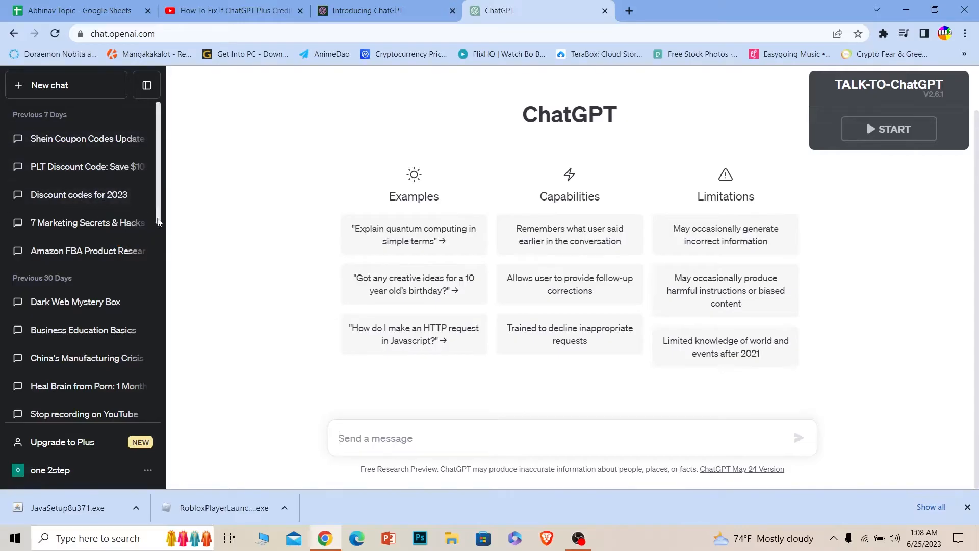
Reopen the 'PLT Discount Code: Save $100' chat and close the share-link popup
click(69, 166)
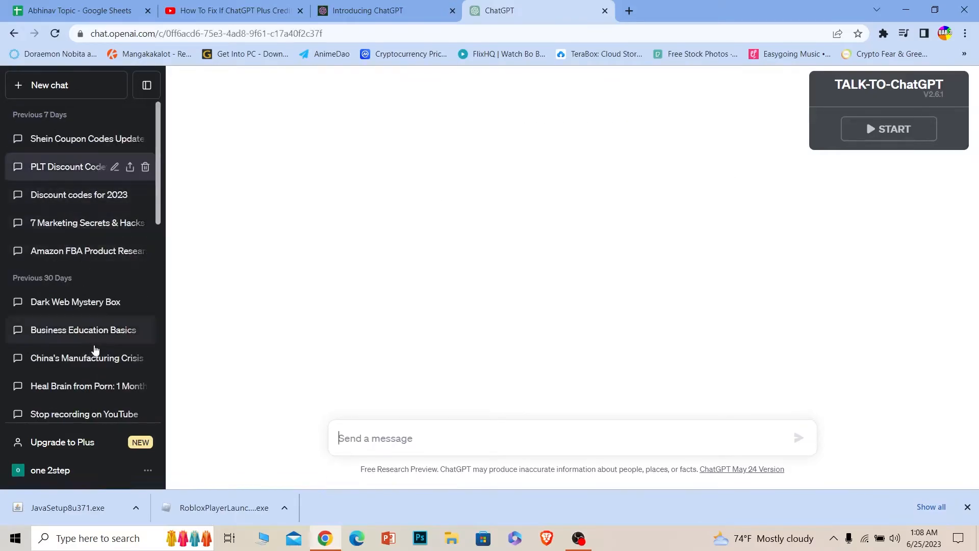
click(67, 166)
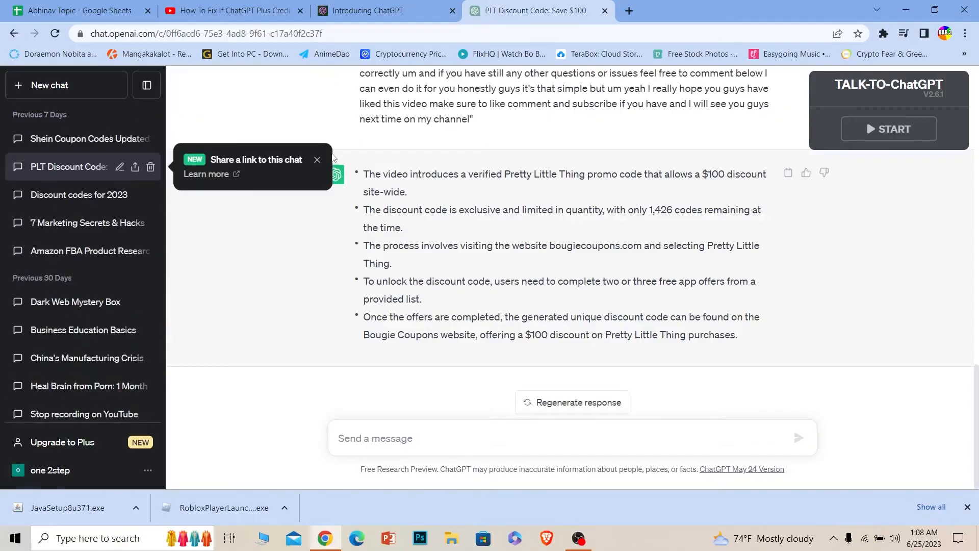
click(317, 159)
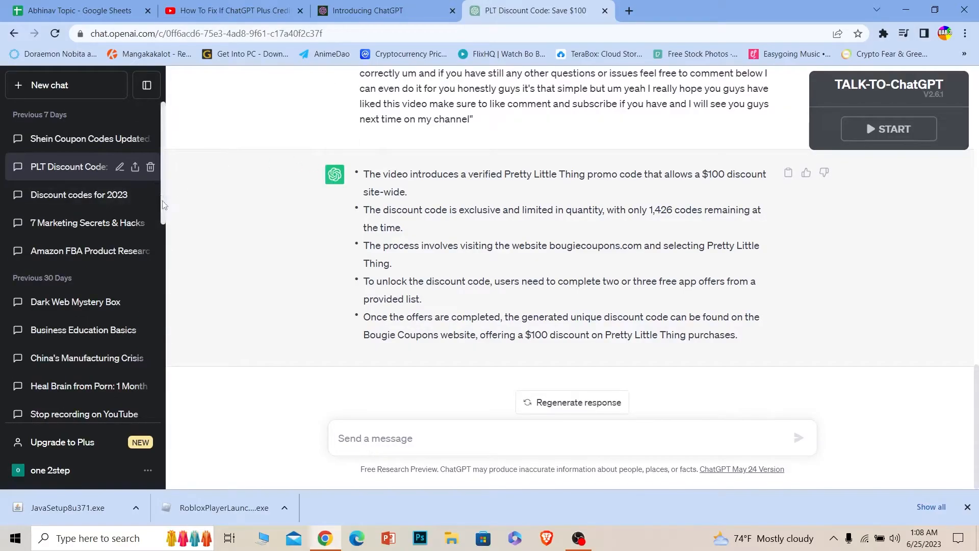
mouse_move(168, 225)
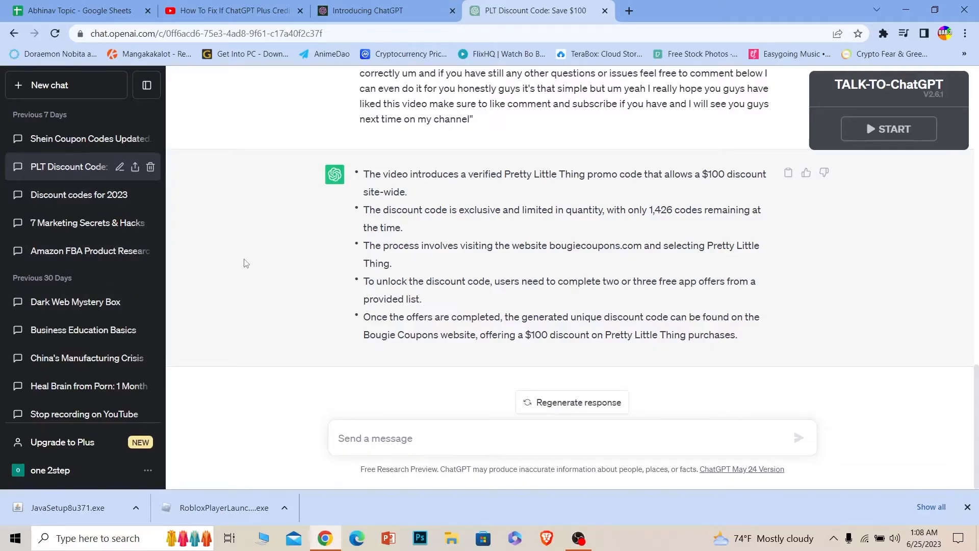
mouse_move(201, 167)
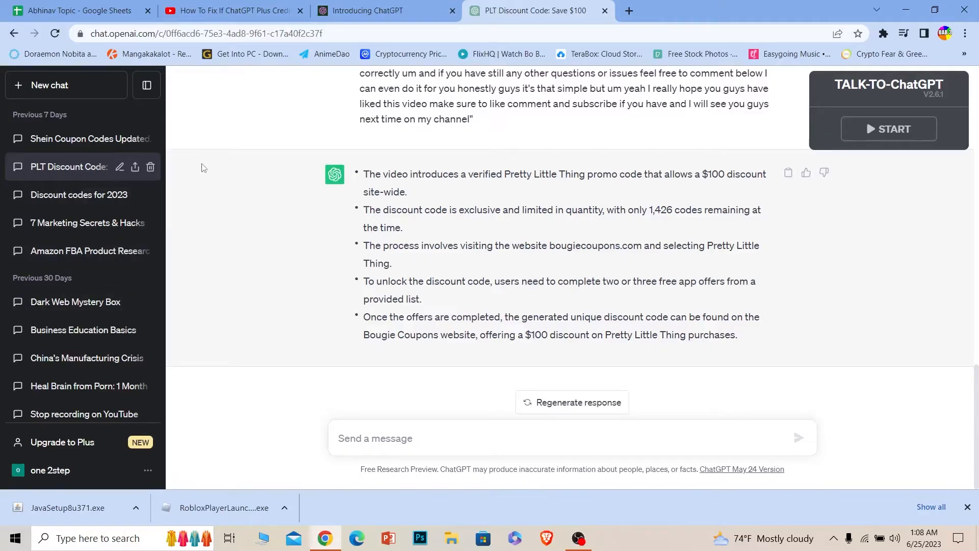
mouse_move(237, 262)
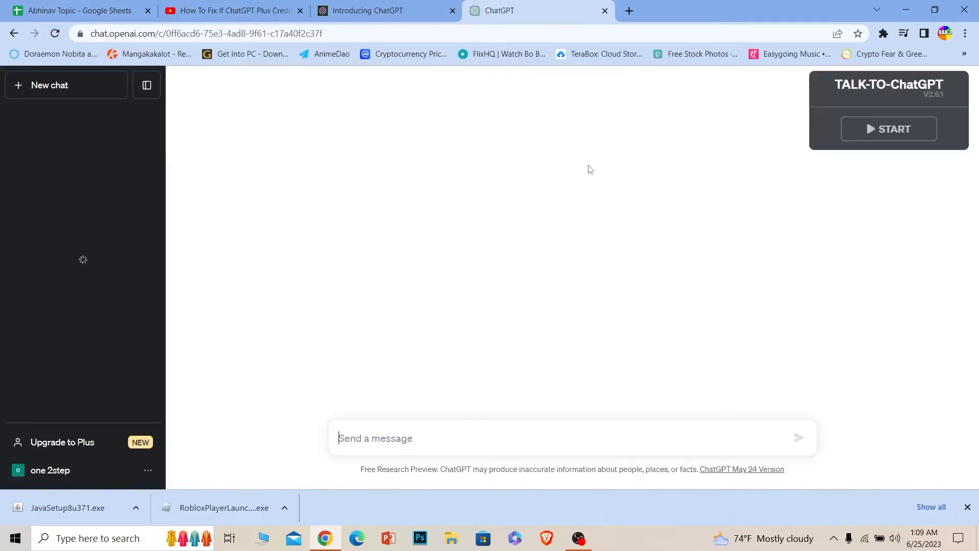
Select the PLT Discount Code chat again after the page reloads
click(67, 167)
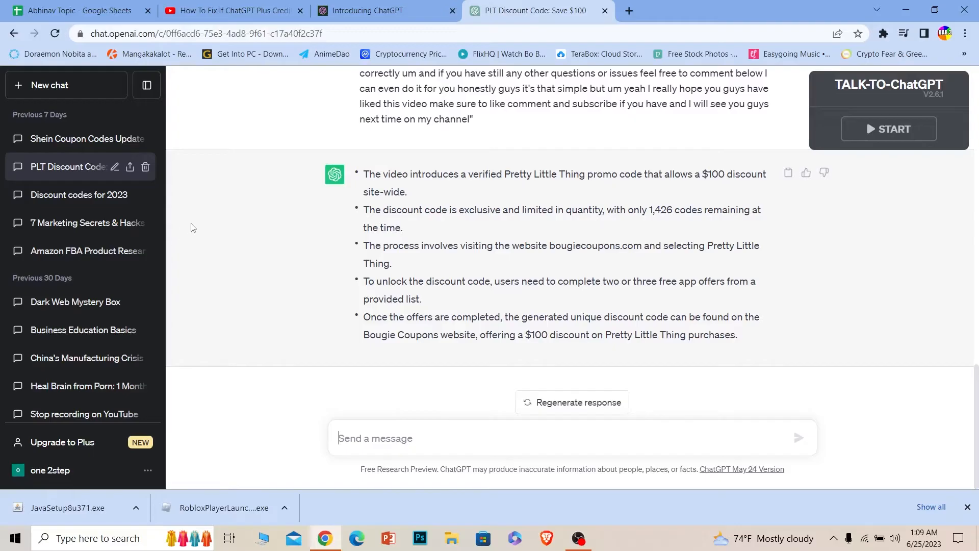
mouse_move(612, 228)
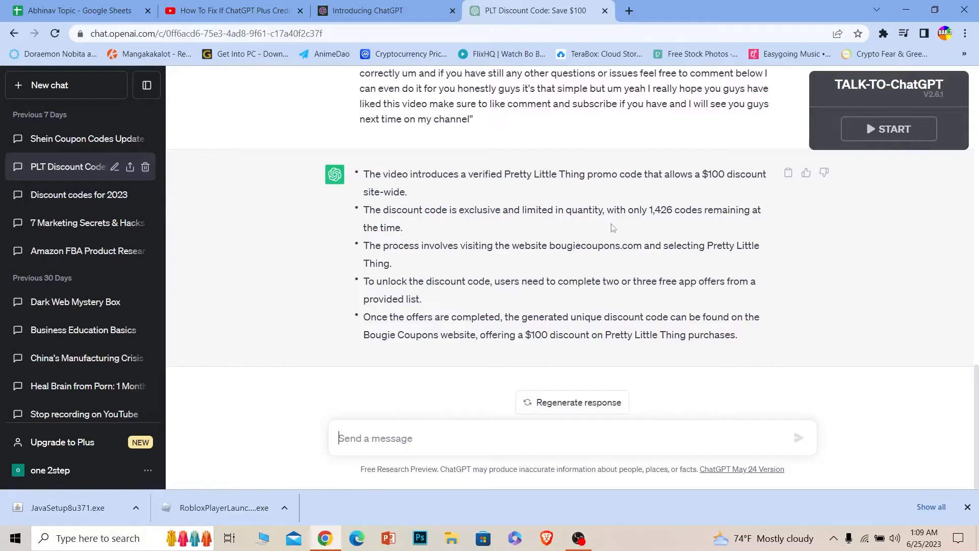
mouse_move(495, 276)
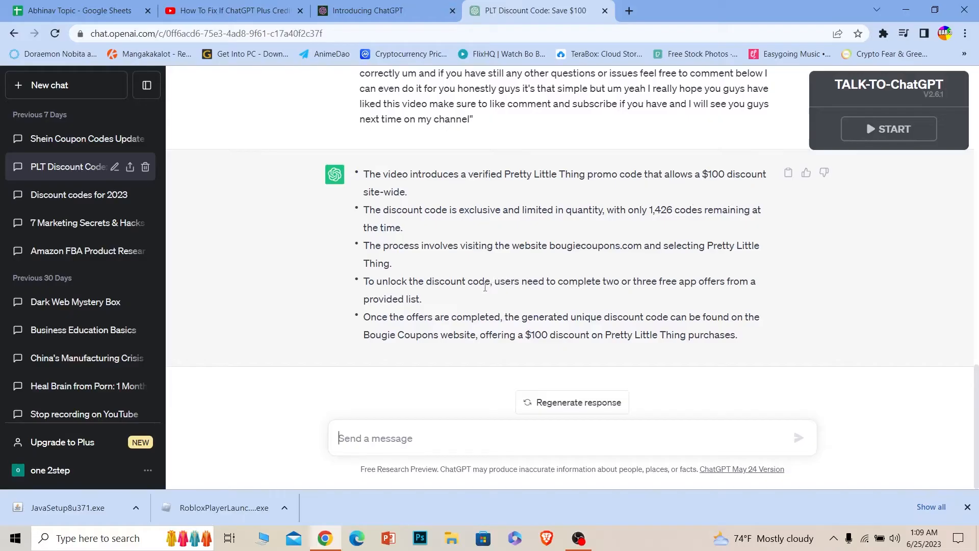
mouse_move(946, 68)
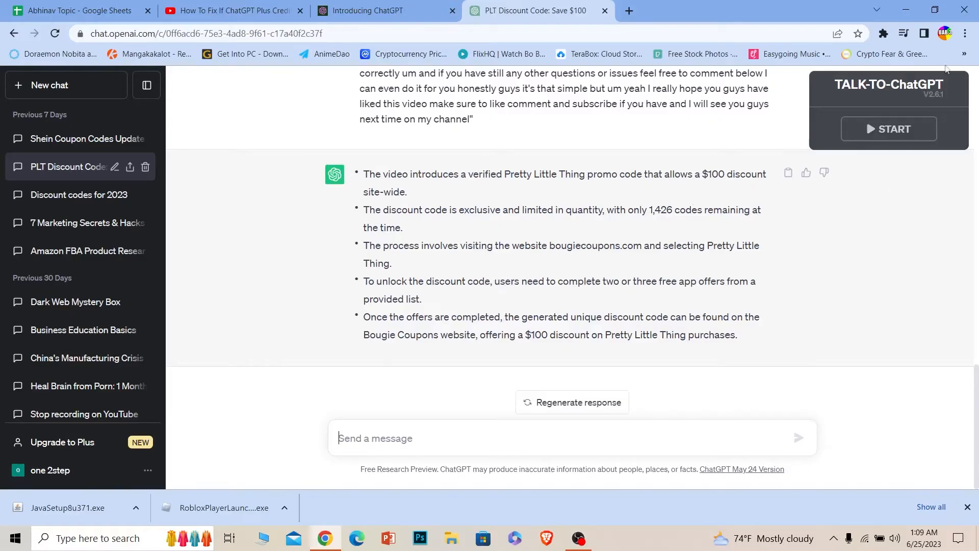
mouse_move(964, 34)
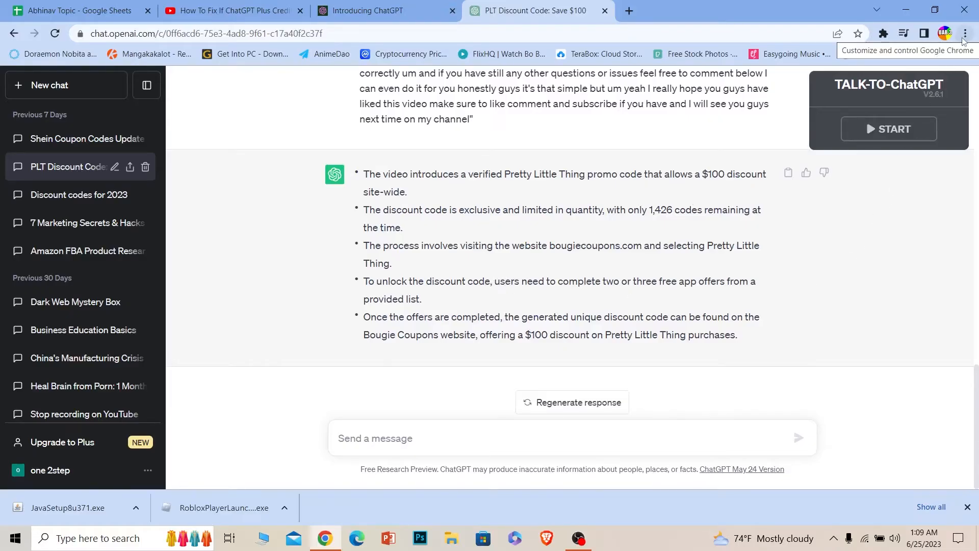
Go to Chrome Settings > Privacy and security and choose its first option
click(963, 33)
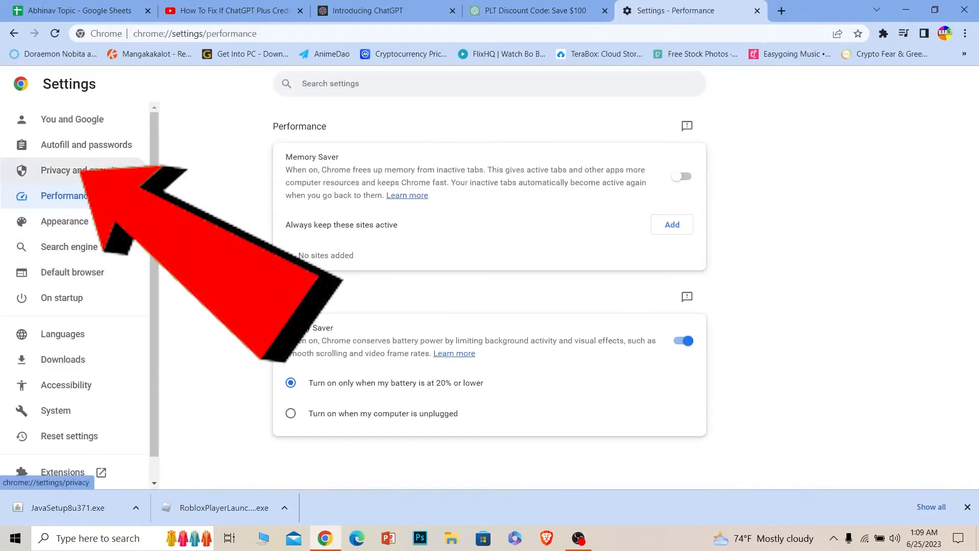
click(80, 170)
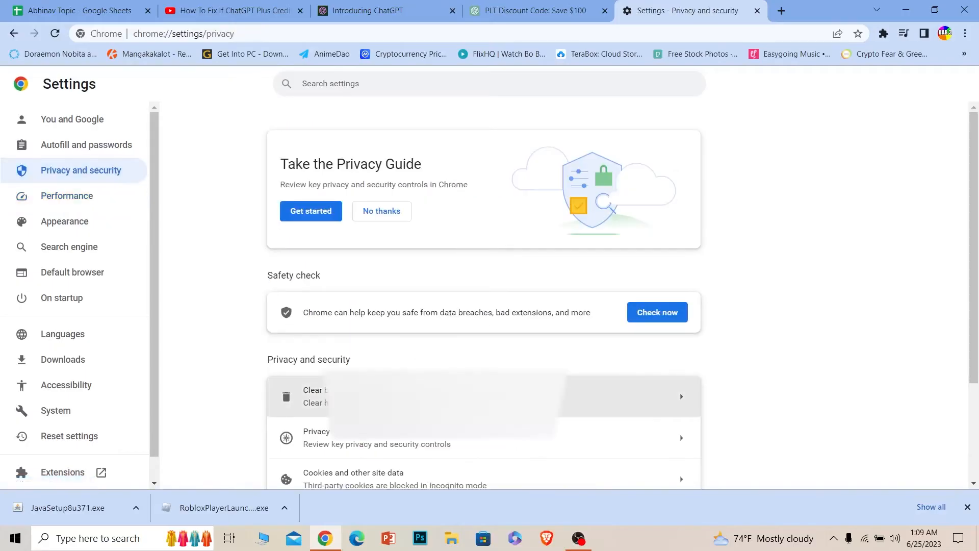
click(312, 395)
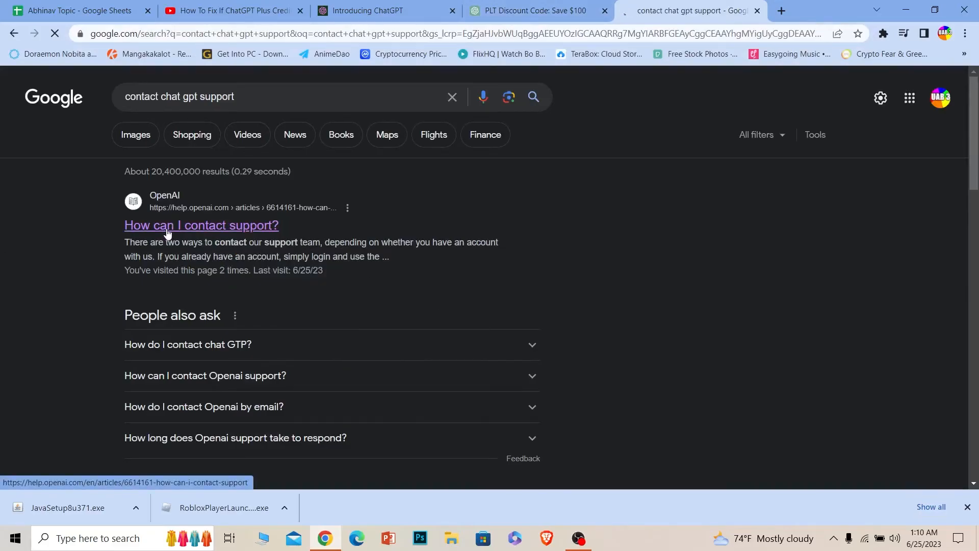
Open the help.openai.com result 'How can I contact support?'
click(201, 225)
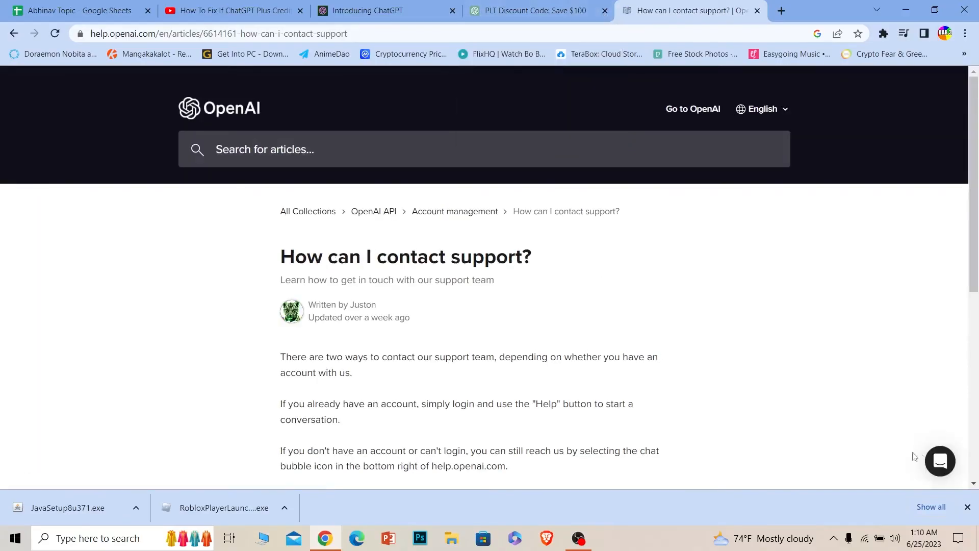
Send a new support message with topic 'Other', then switch back to the PLT chat tab
click(939, 460)
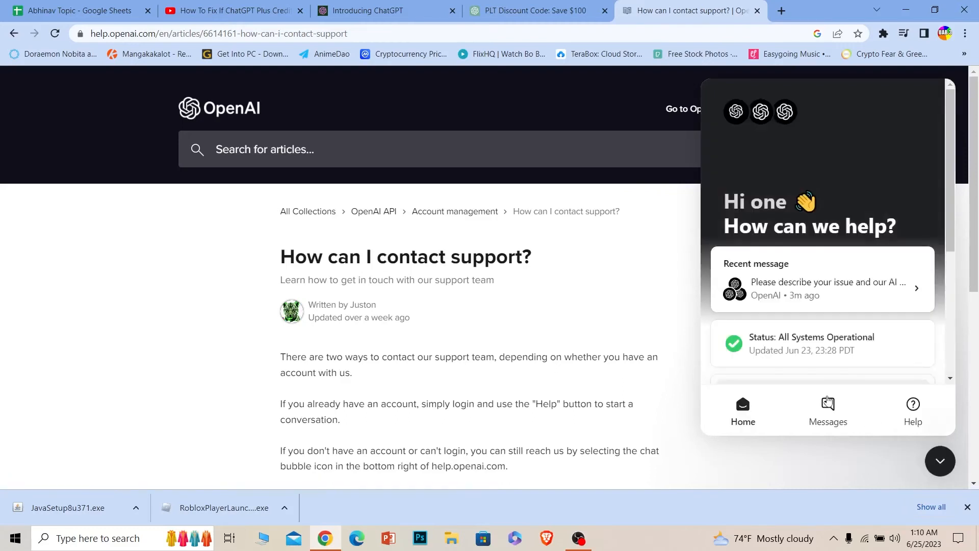
click(827, 410)
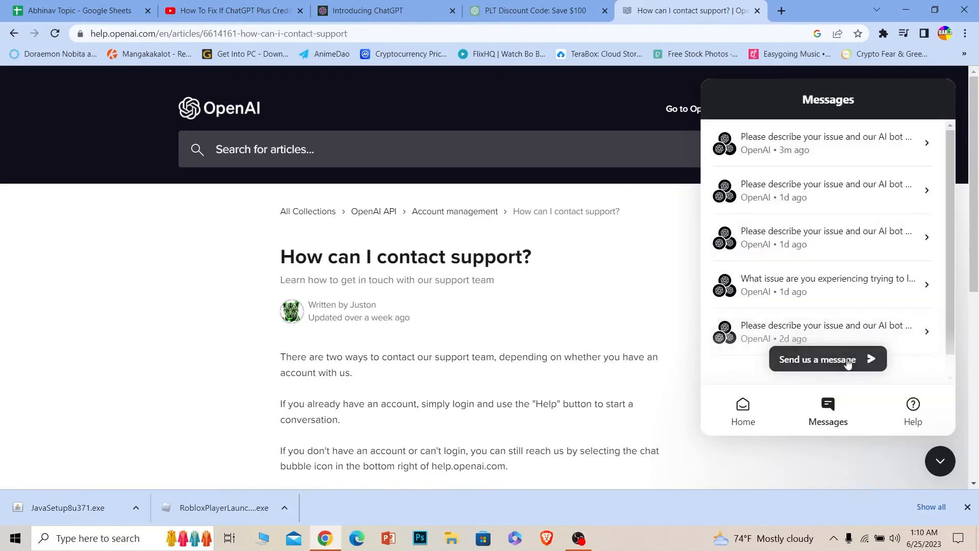
click(826, 359)
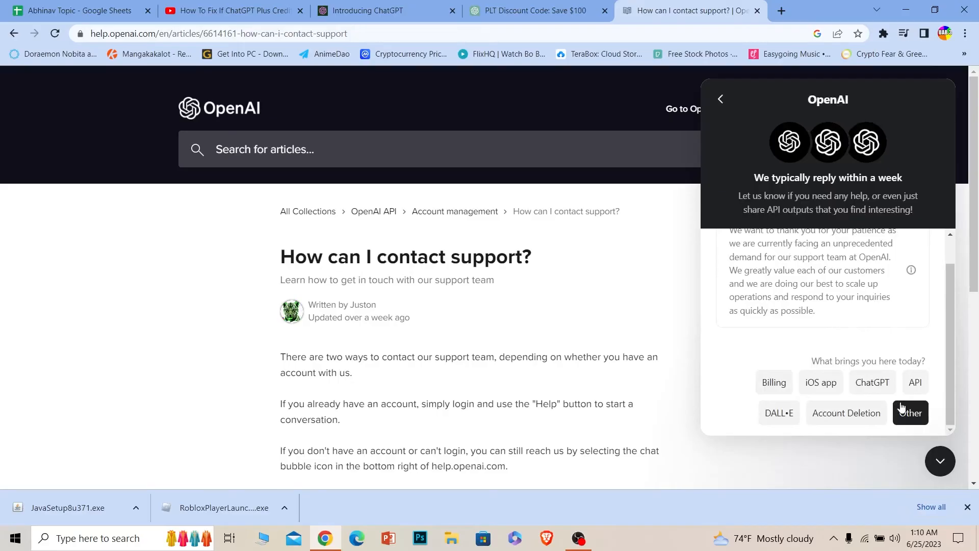
click(910, 412)
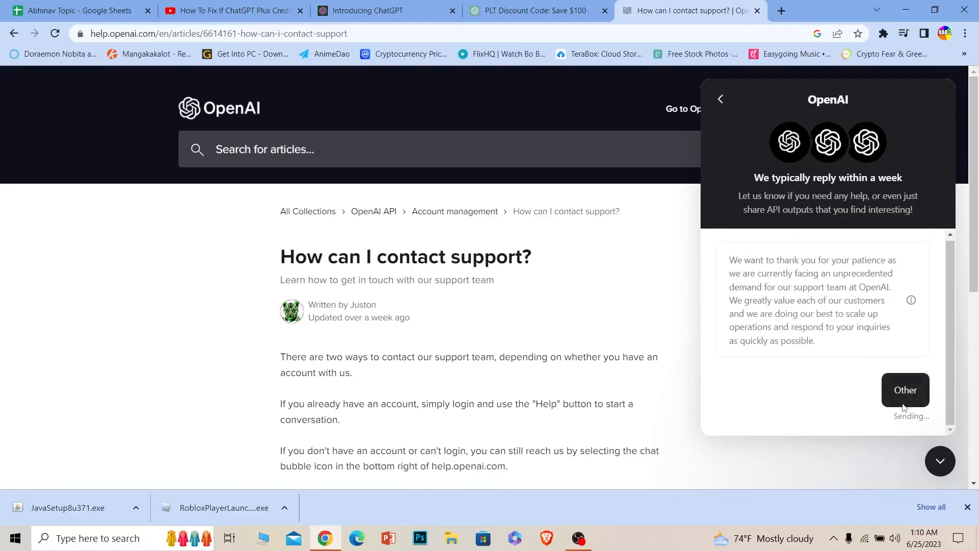
click(904, 389)
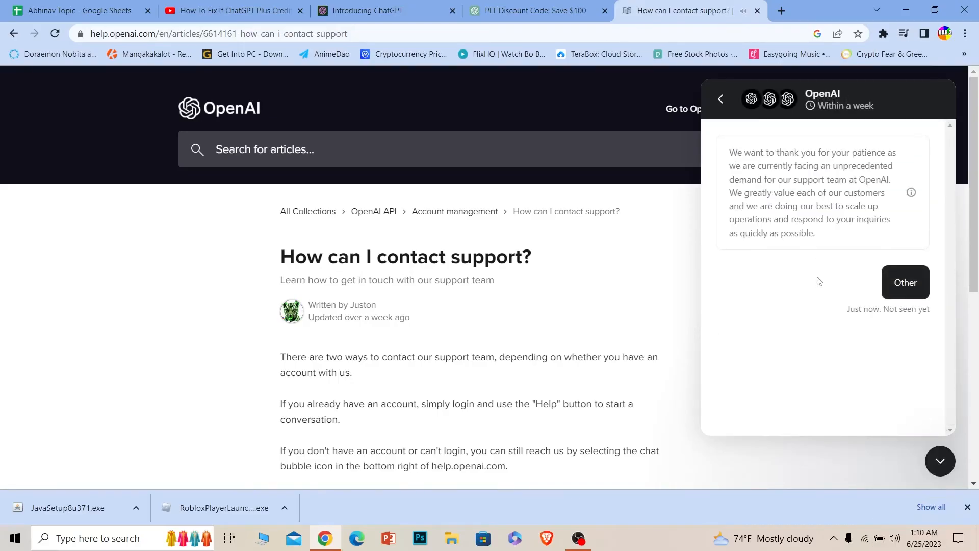
click(904, 282)
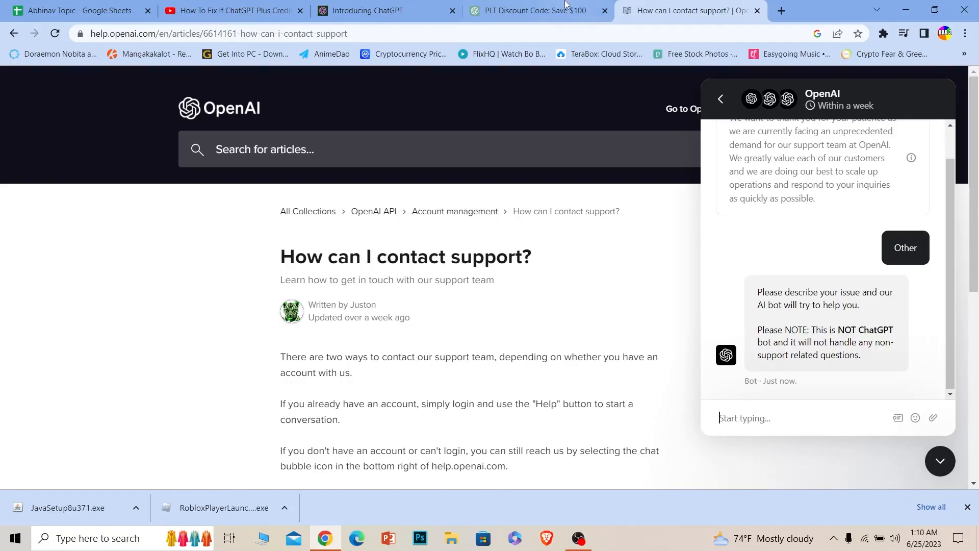
click(534, 11)
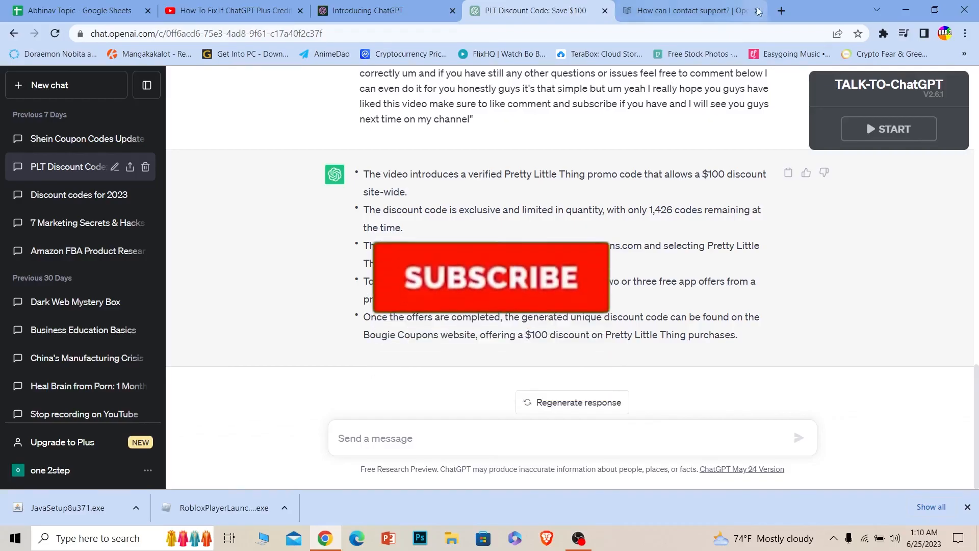